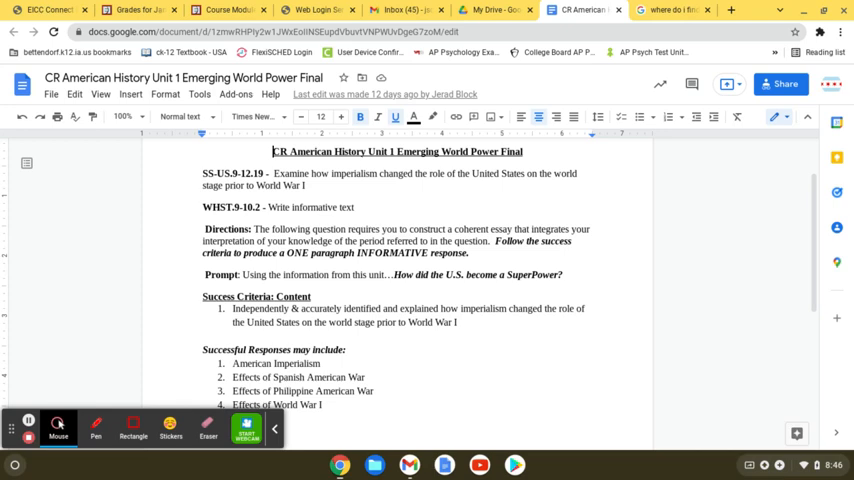
scroll(down, 3)
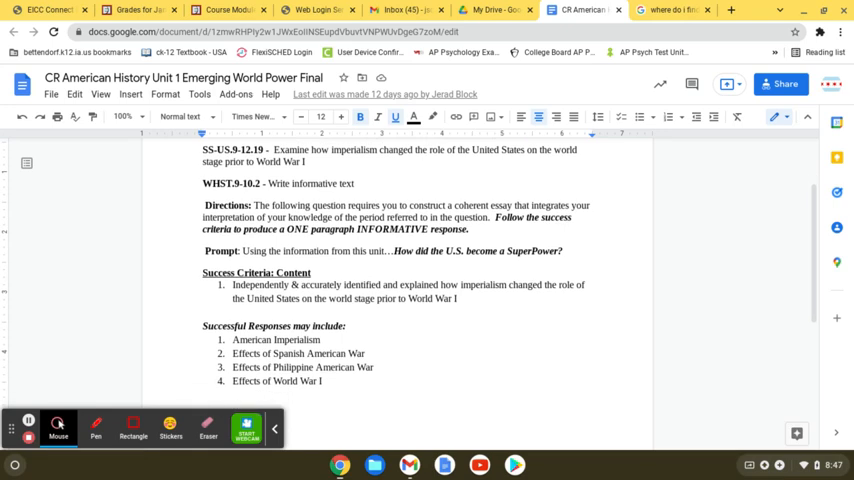
scroll(up, 3)
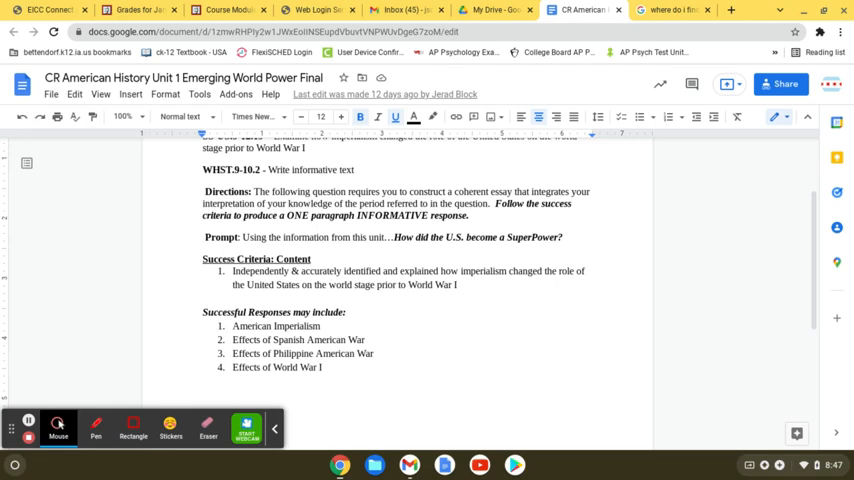
scroll(down, 3)
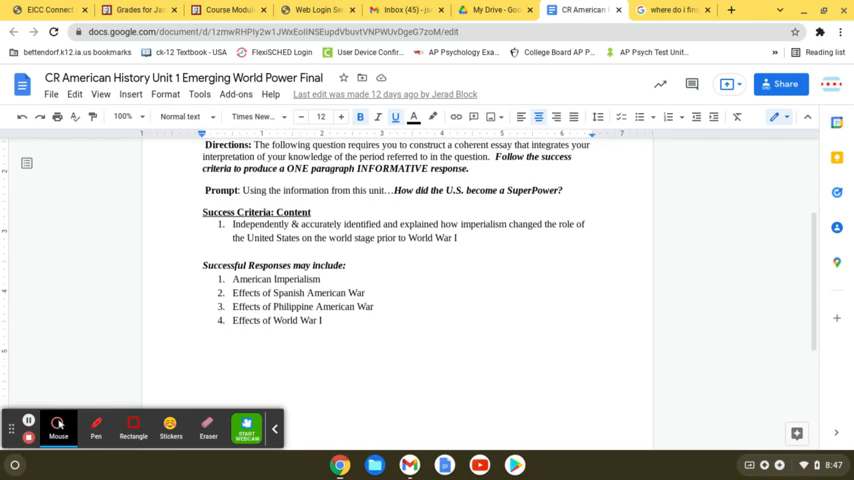